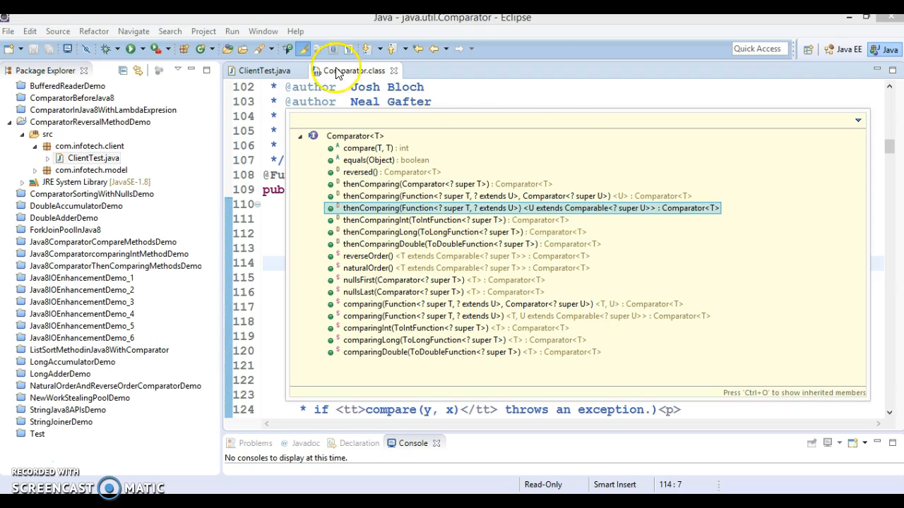
Switch from the Comparator.class outline back to the ClientTest.java editor
left_click(265, 71)
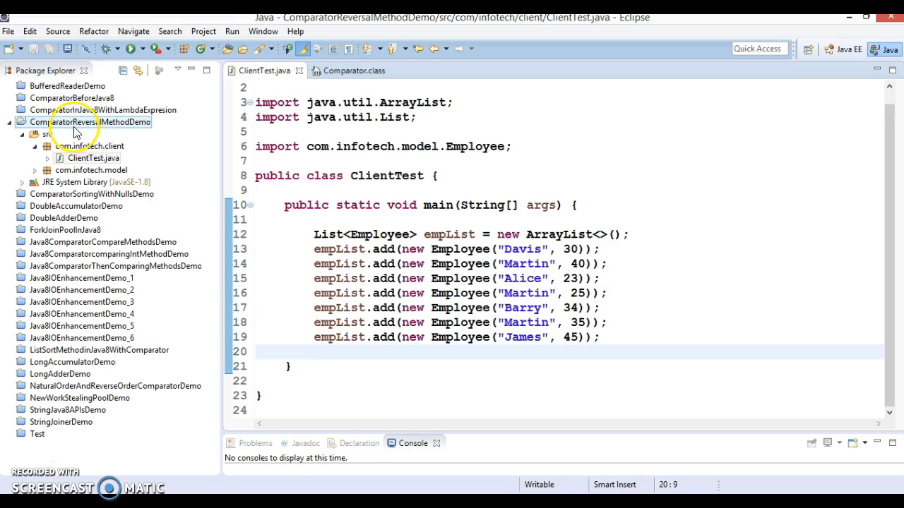
mouse_move(99, 129)
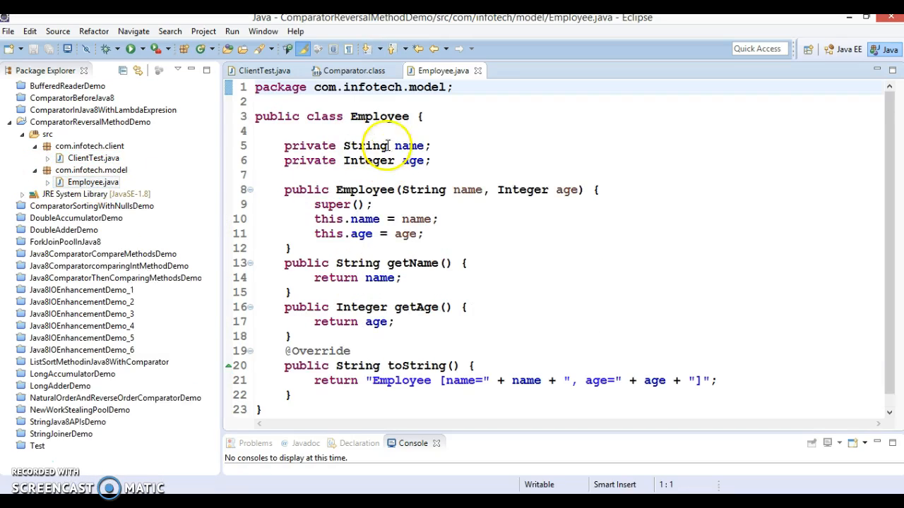
Open Employee.java and review its class name and the name and age fields
double_click(379, 117)
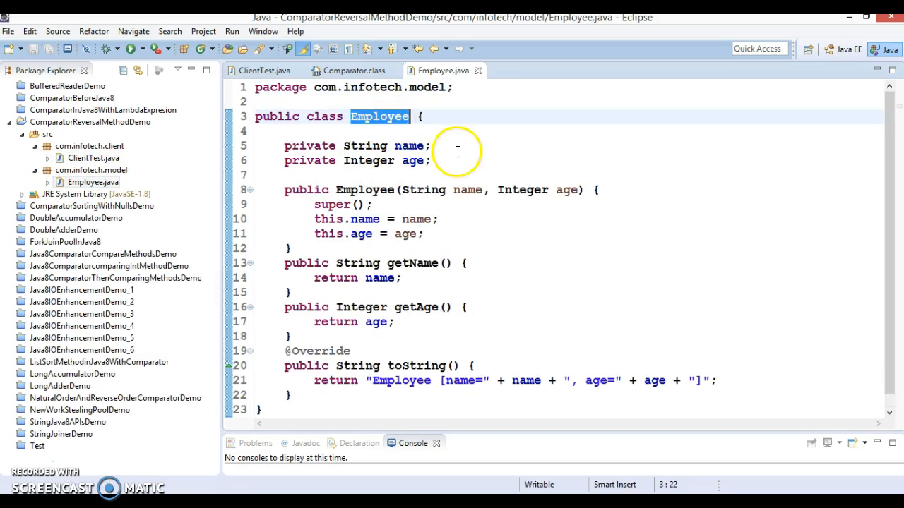
left_click_drag(284, 146, 430, 160)
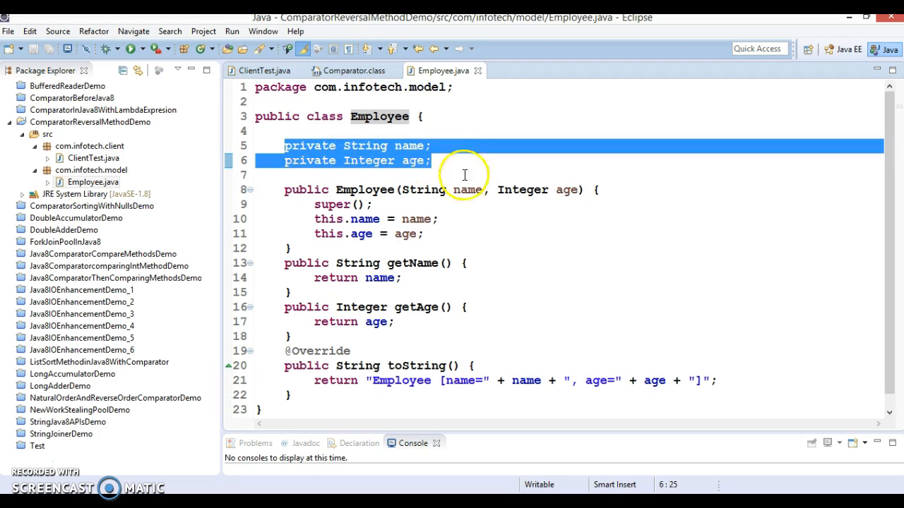
left_click(284, 278)
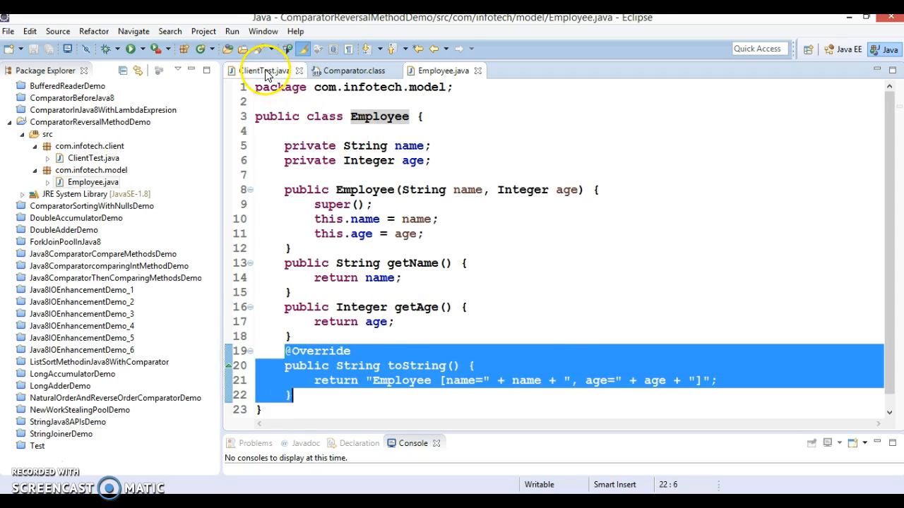
In ClientTest.java, add a blank line after the seven empList.add employee entries
left_click(262, 70)
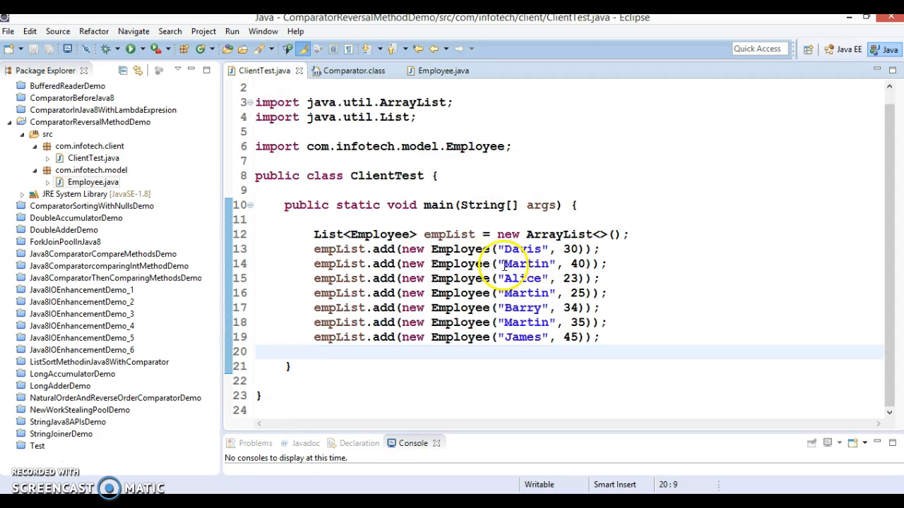
double_click(450, 234)
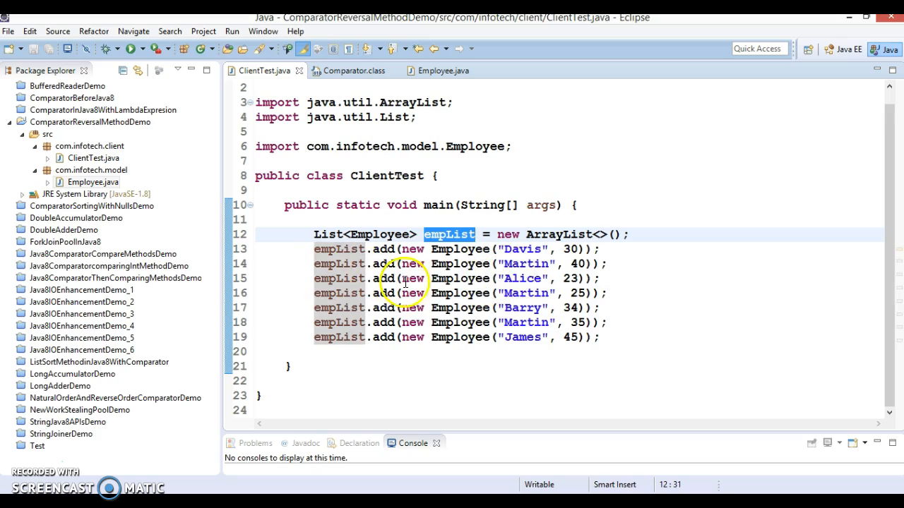
left_click_drag(315, 249, 600, 337)
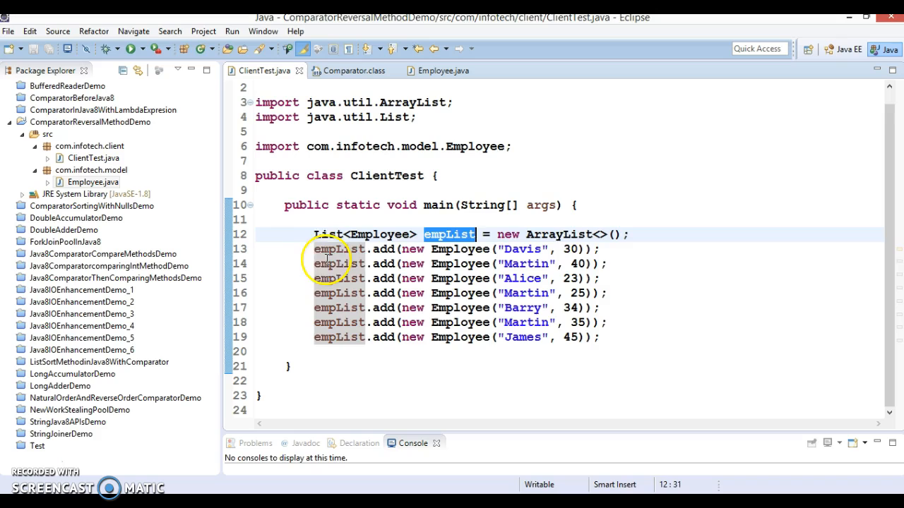
left_click_drag(315, 248, 596, 337)
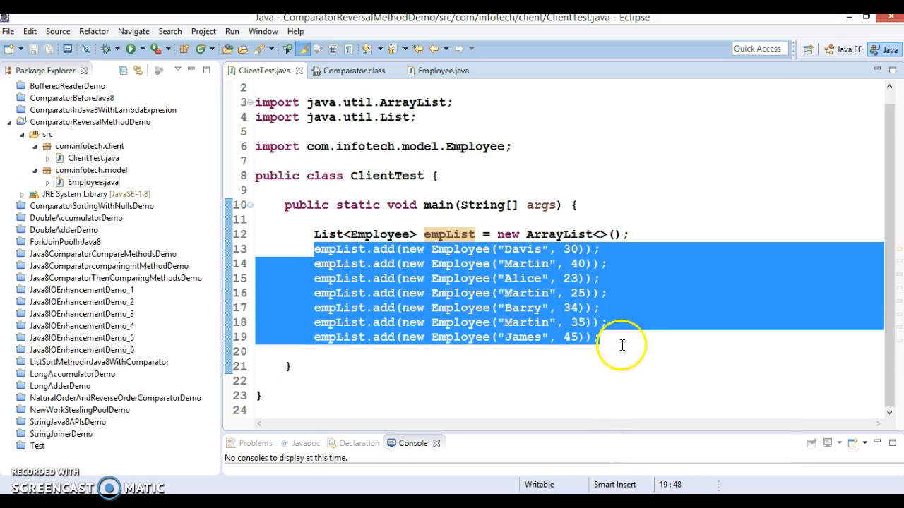
left_click(632, 337)
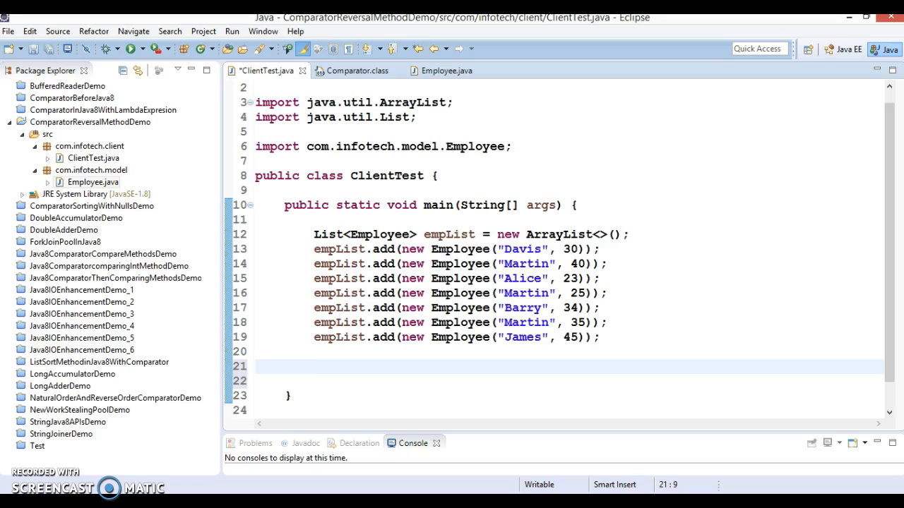
Declare Comparator<Employee> comp = Comparator.comparing(Employee::getName), importing java.util.Comparator
type("c")
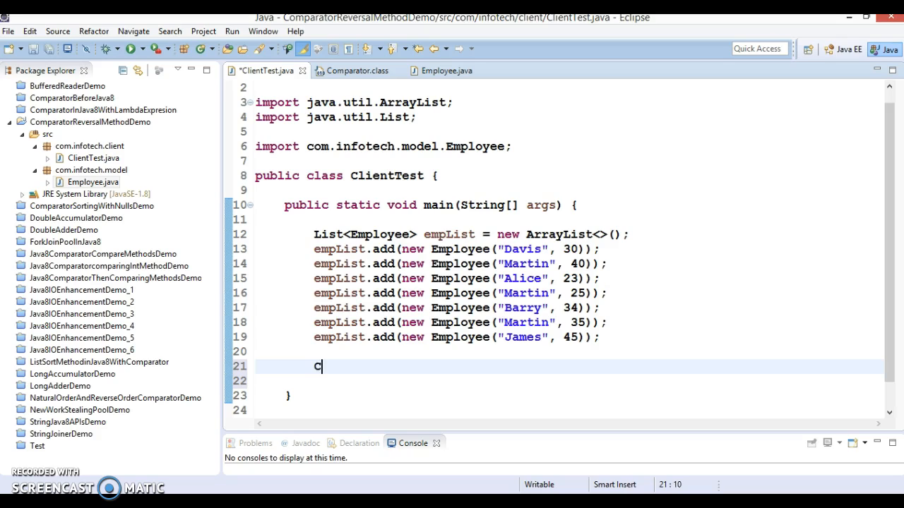
type("om")
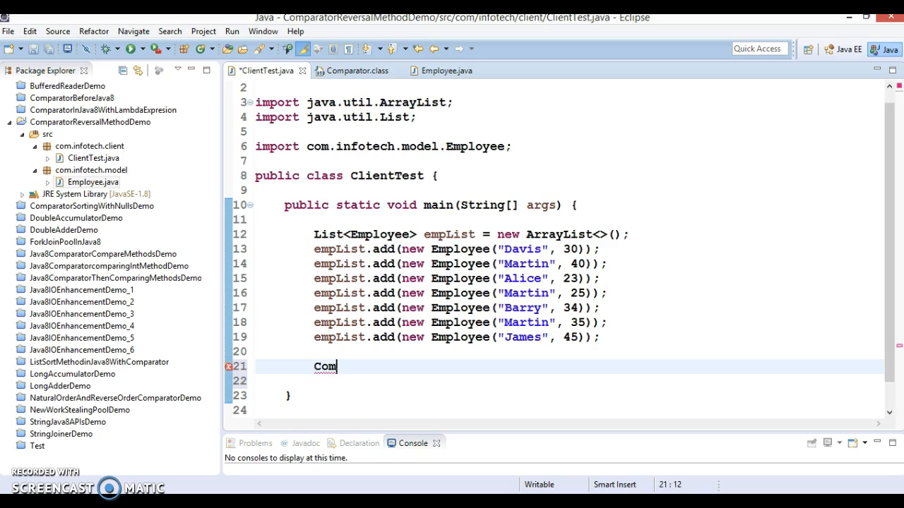
type("pa")
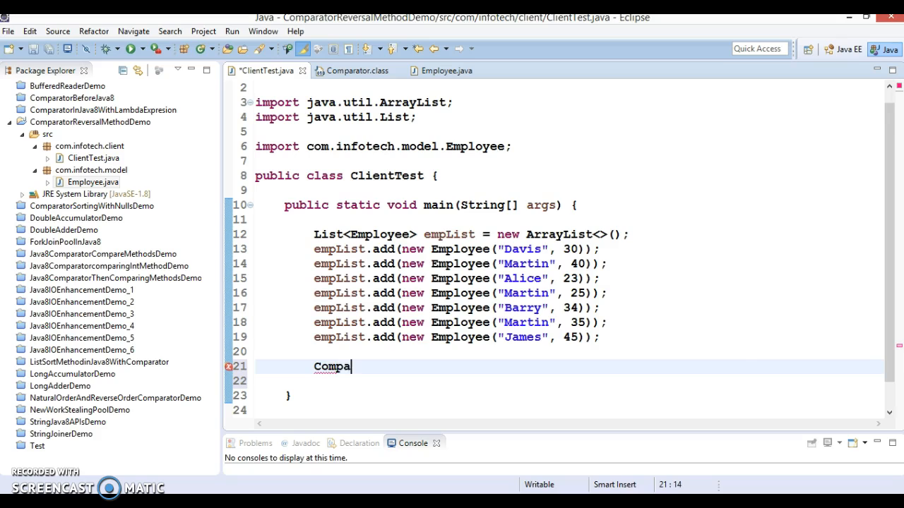
key("ctrl+space")
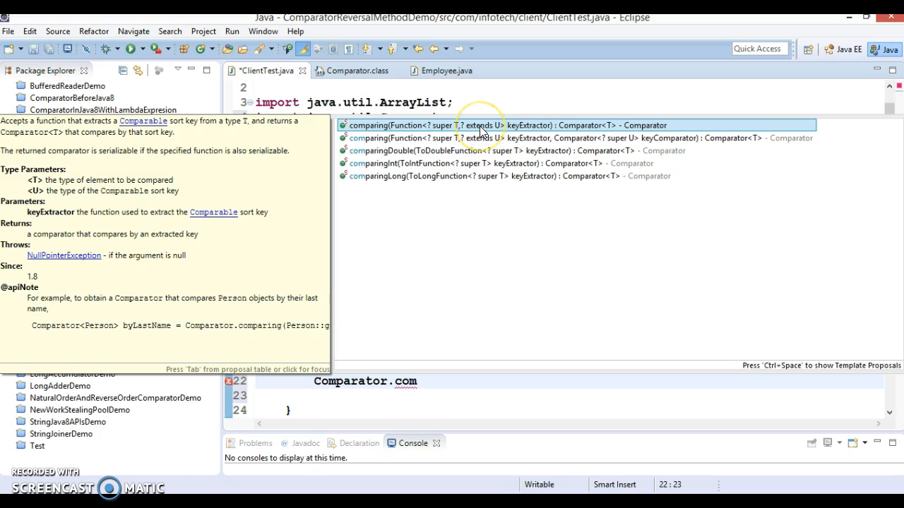
mouse_move(481, 130)
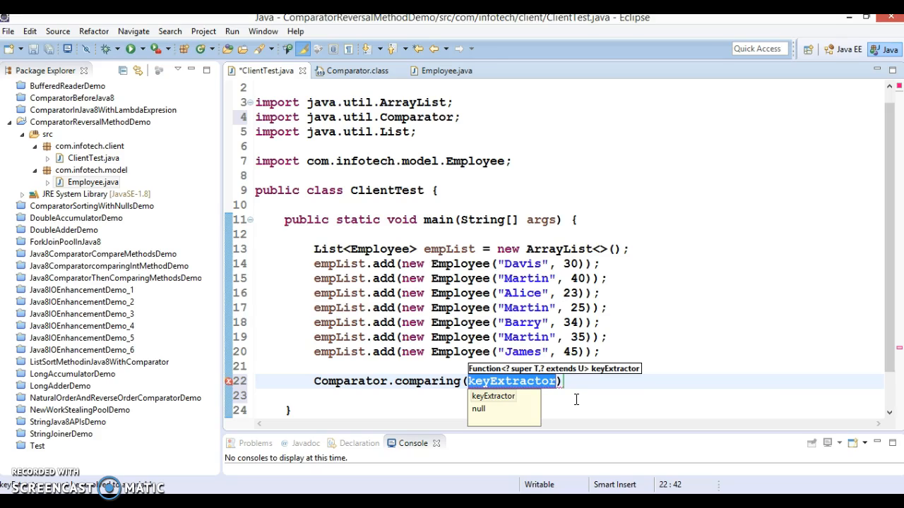
type("Emp")
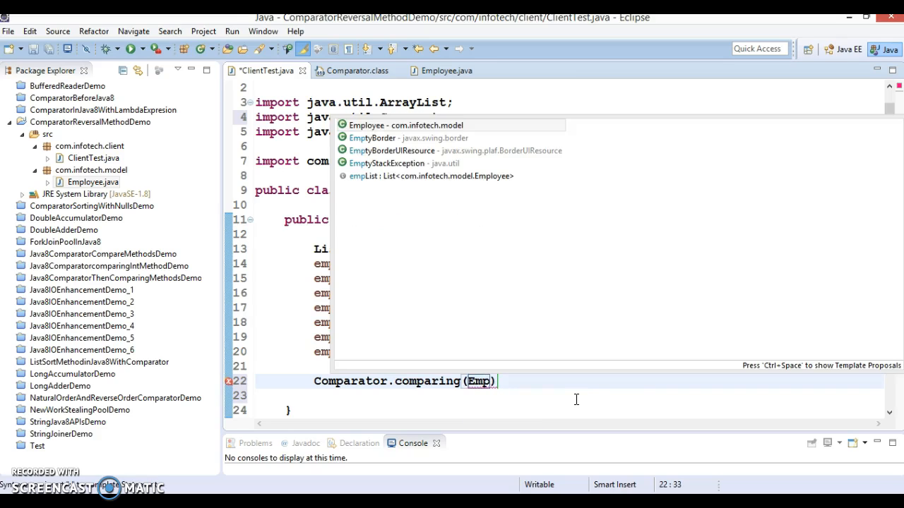
left_click(405, 125)
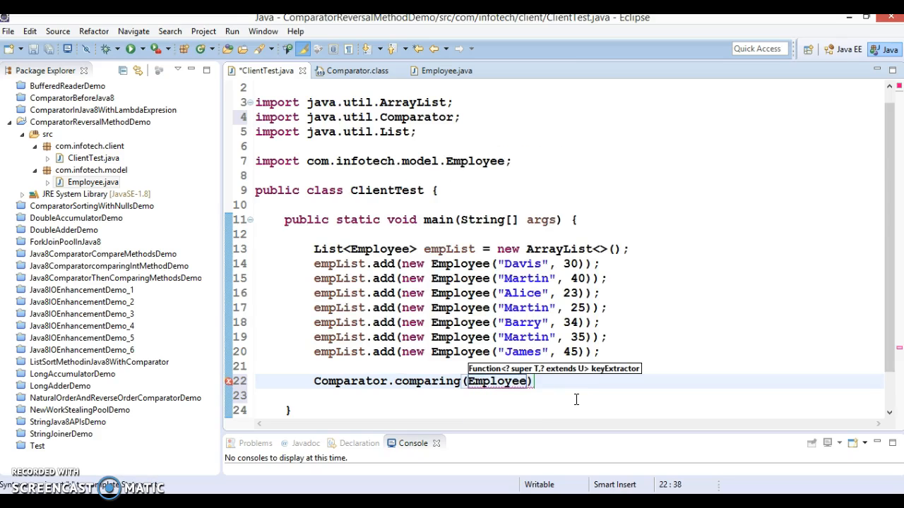
type("::getName")
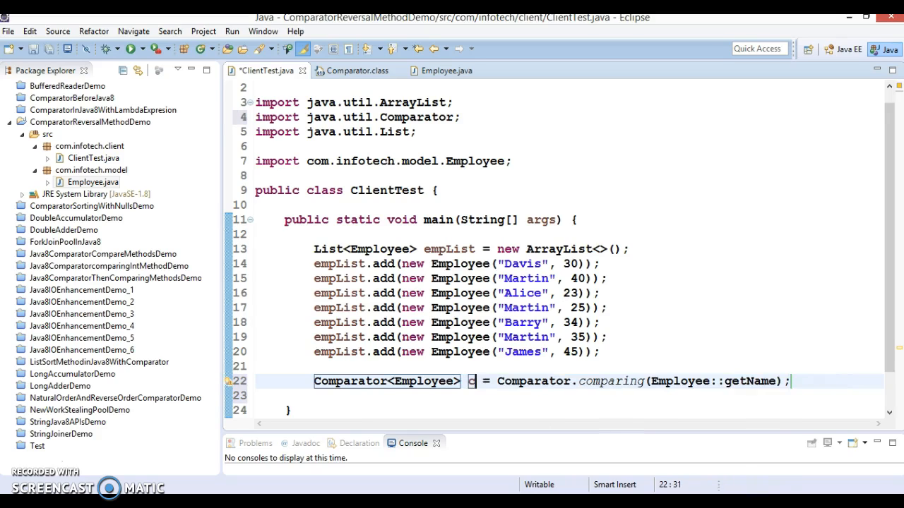
type("om")
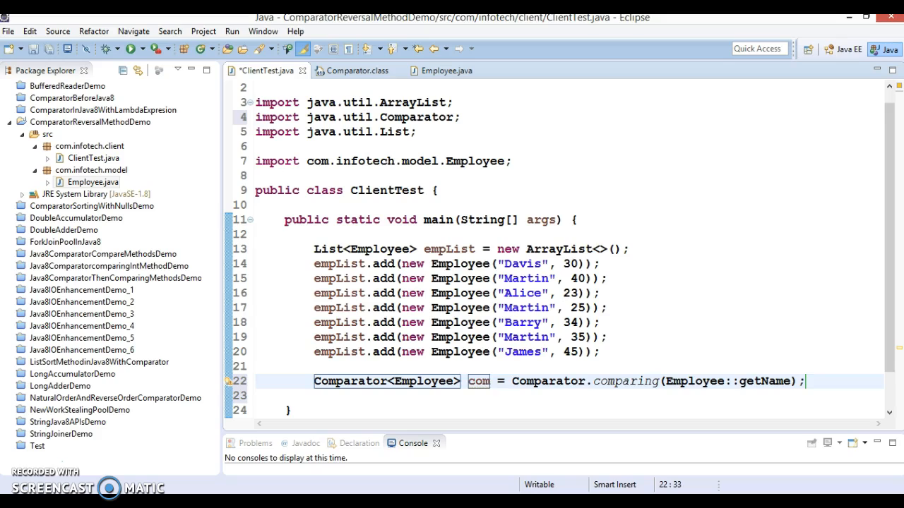
type("p")
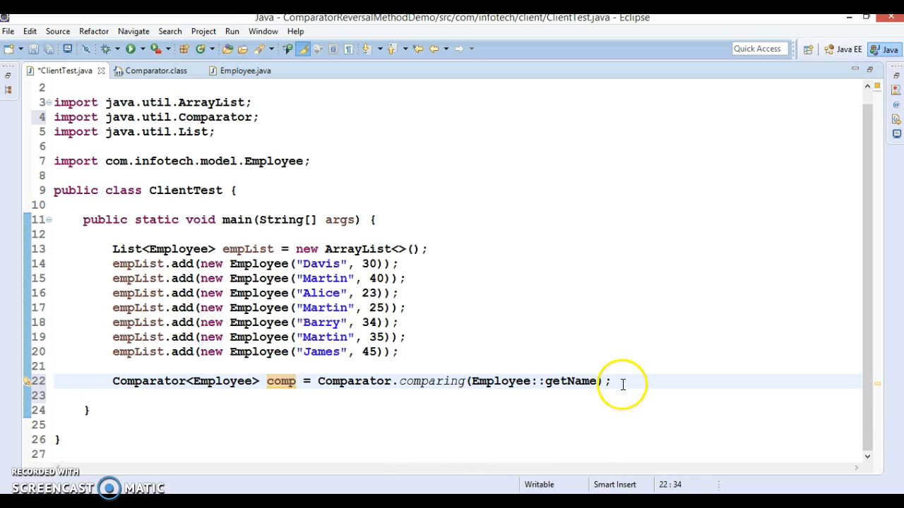
Add a System.out.println dashed separator line to the main method
type("Syso")
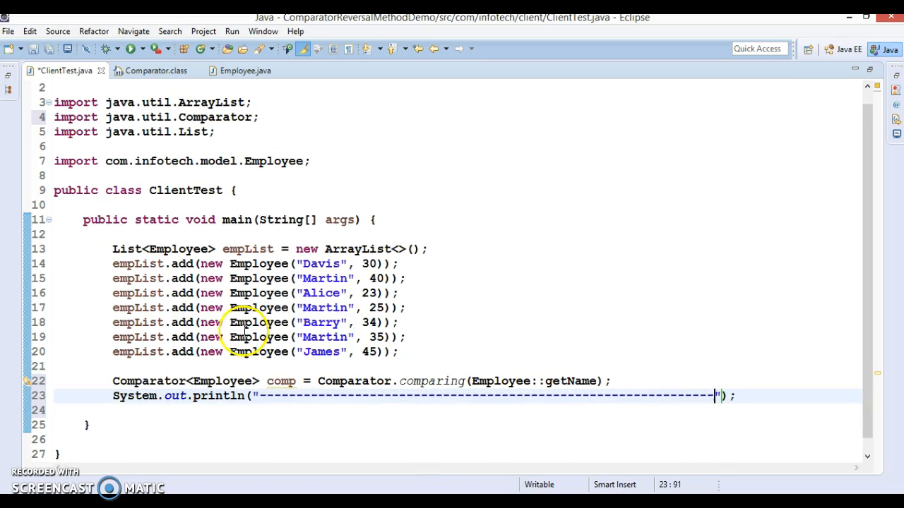
double_click(248, 249)
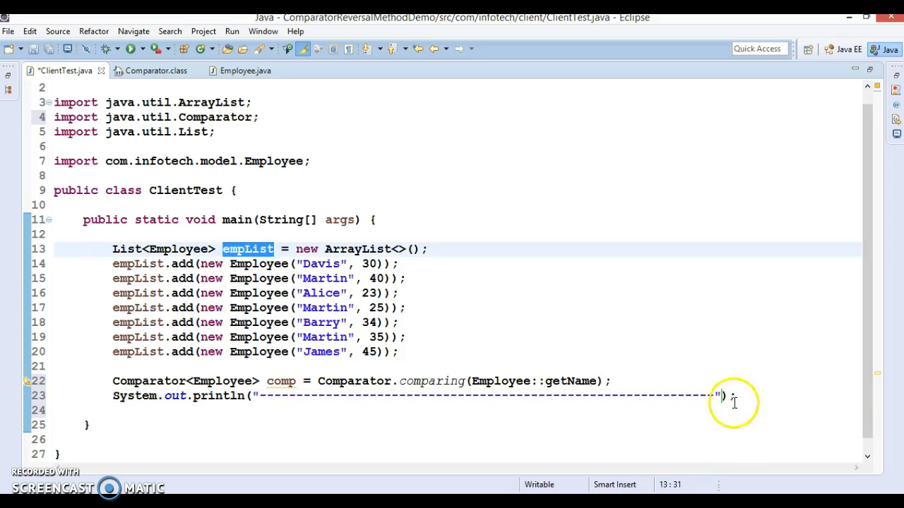
type("empList.forEach(action);")
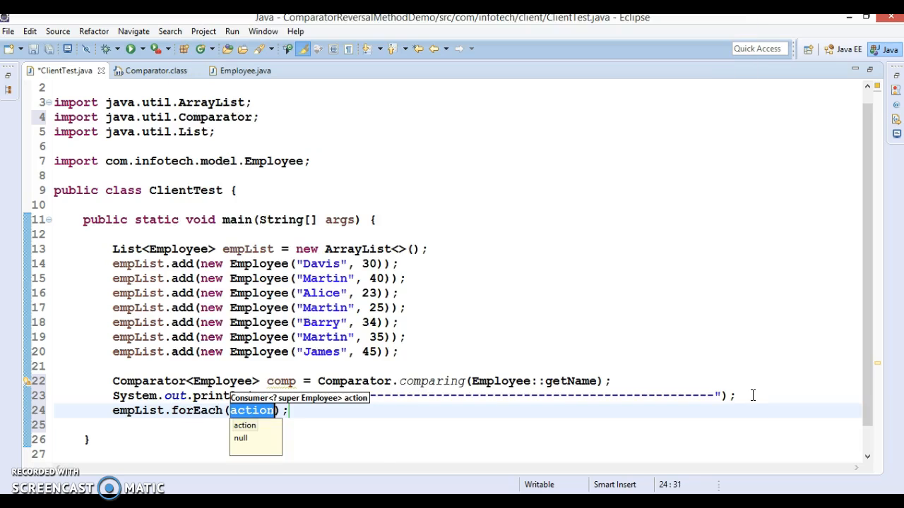
type("System.out::")
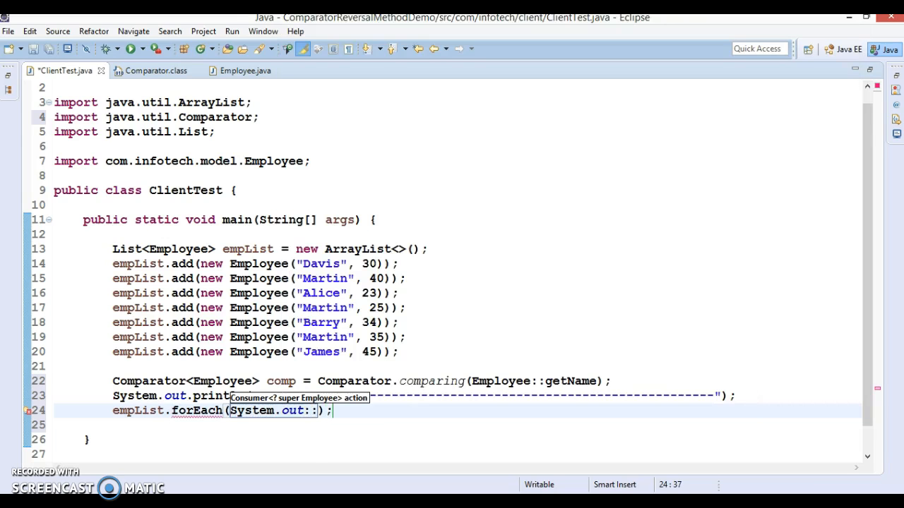
type("print")
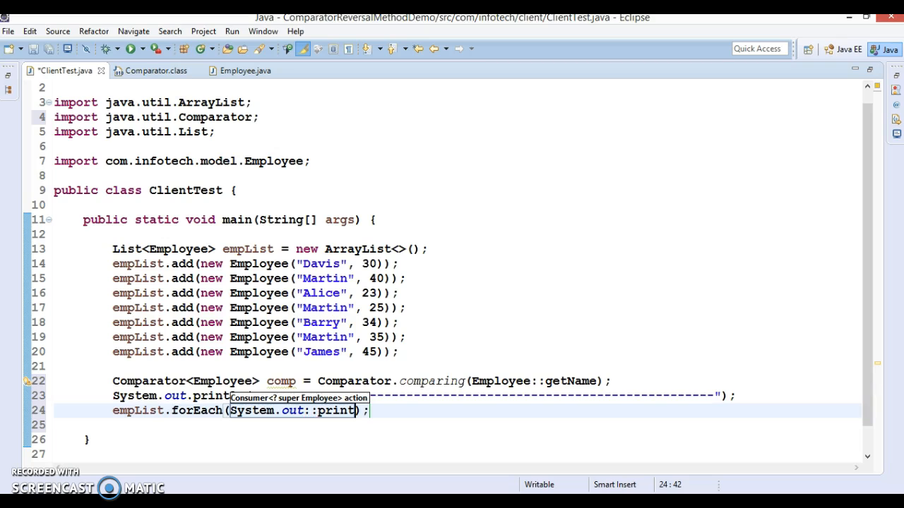
type("ln")
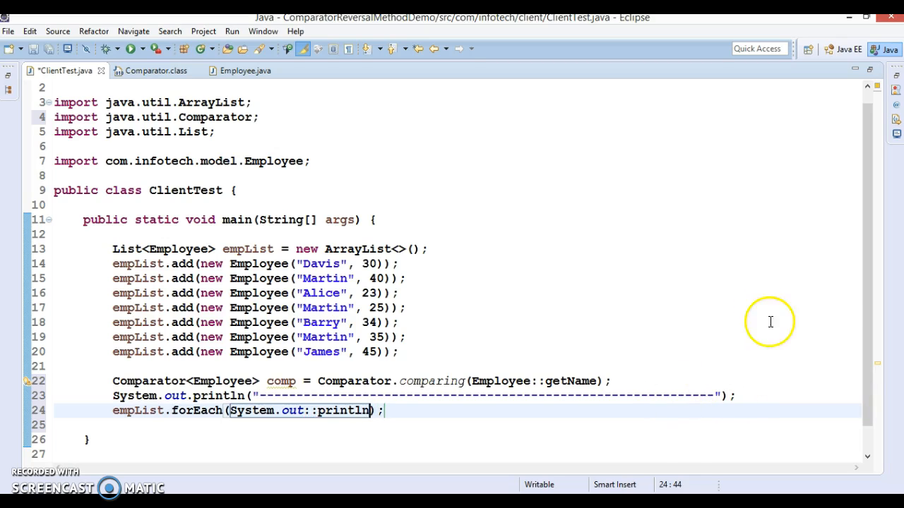
left_click(407, 308)
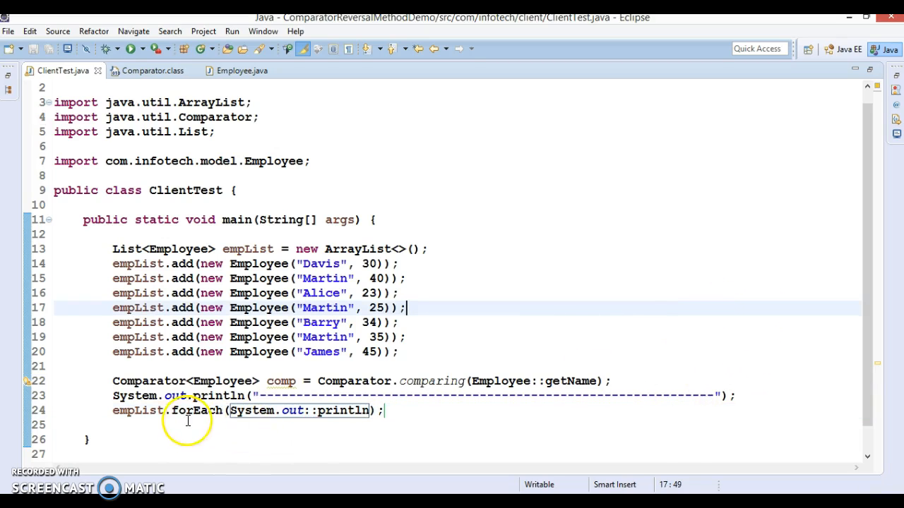
Insert empList.sort(comp); above the forEach print call and save the file
left_click(381, 424)
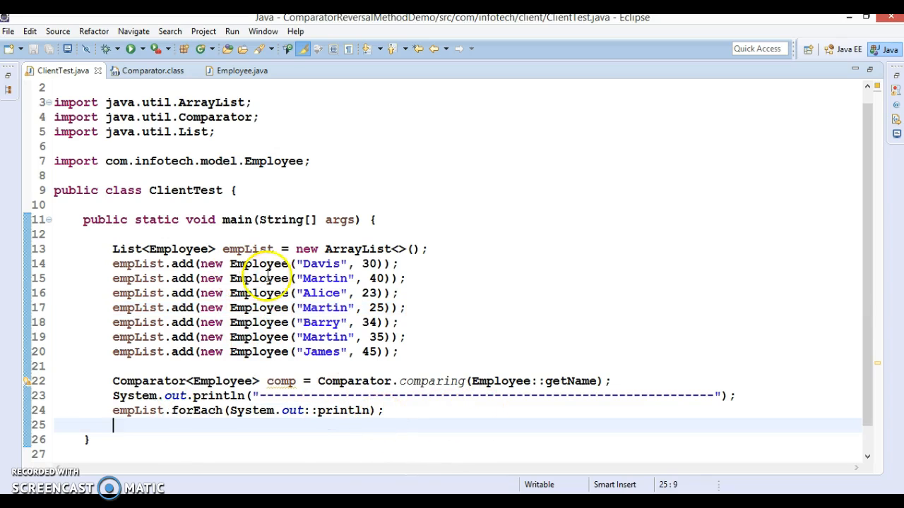
left_click_drag(113, 264, 379, 323)
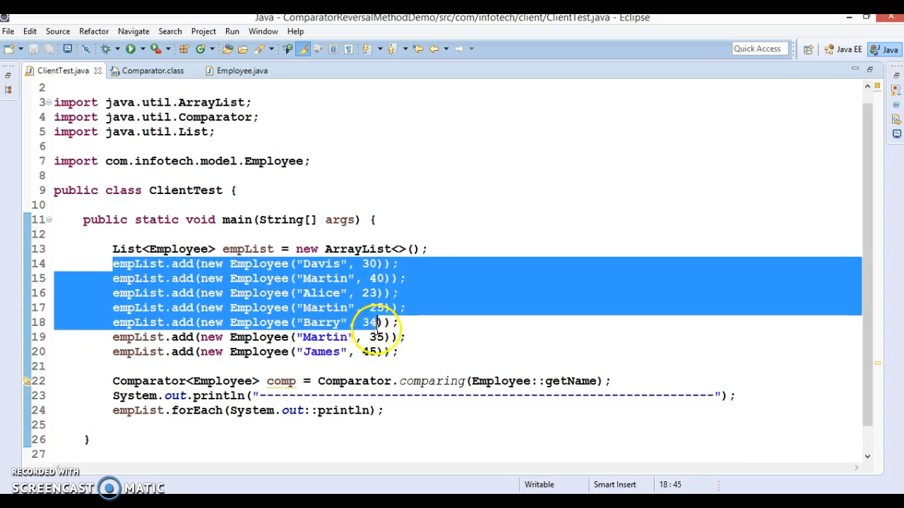
left_click(376, 411)
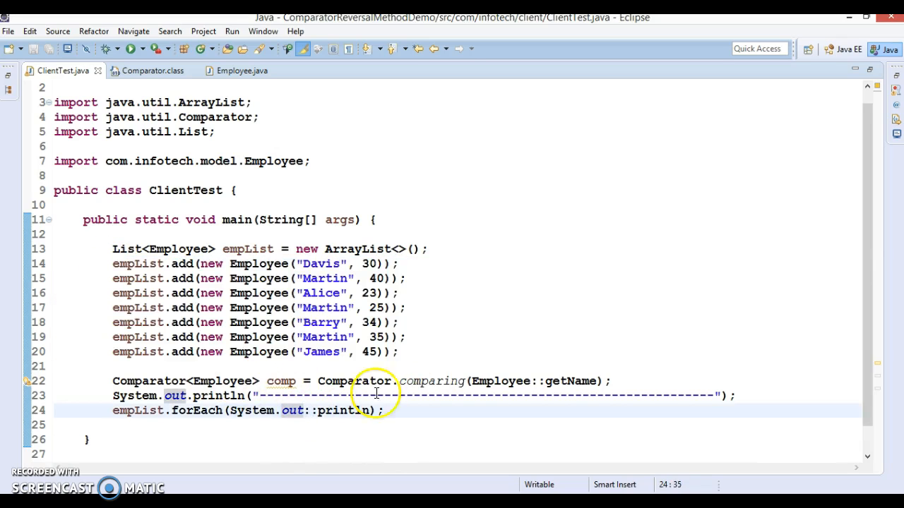
key("Return")
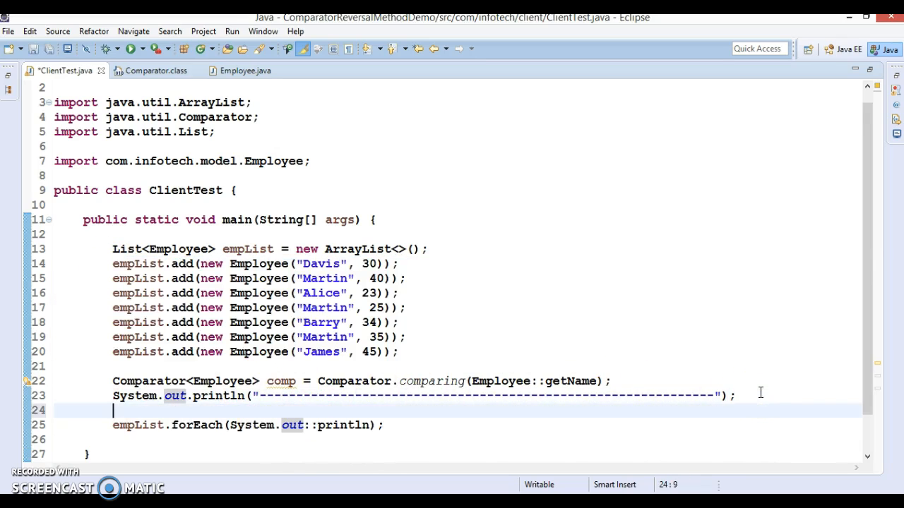
double_click(138, 425)
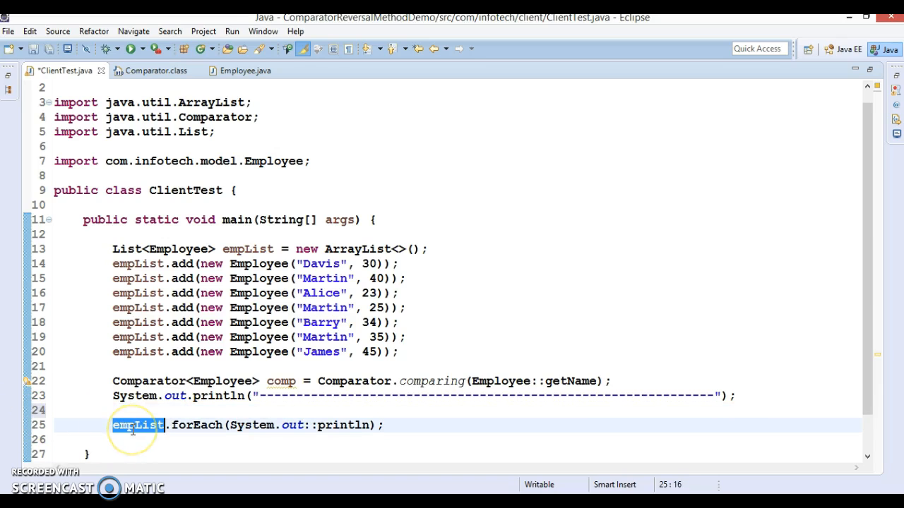
type("empList")
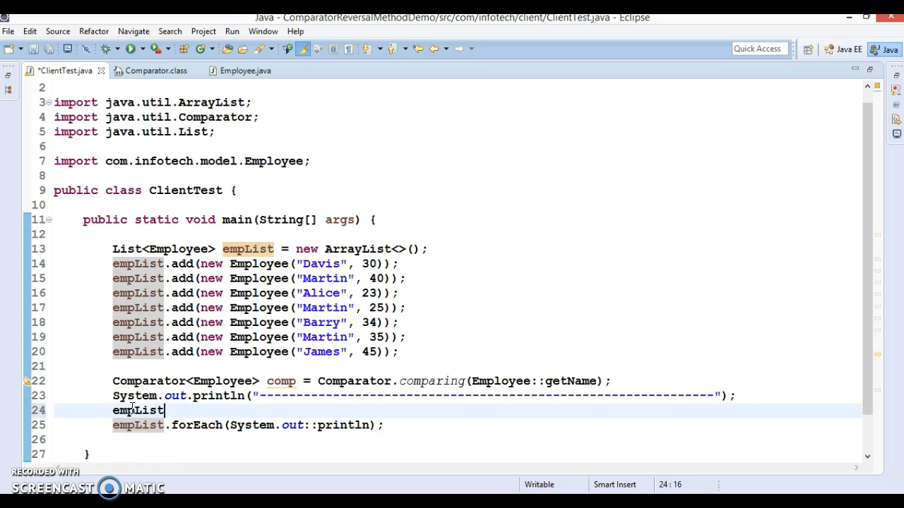
type(".sort(comp);")
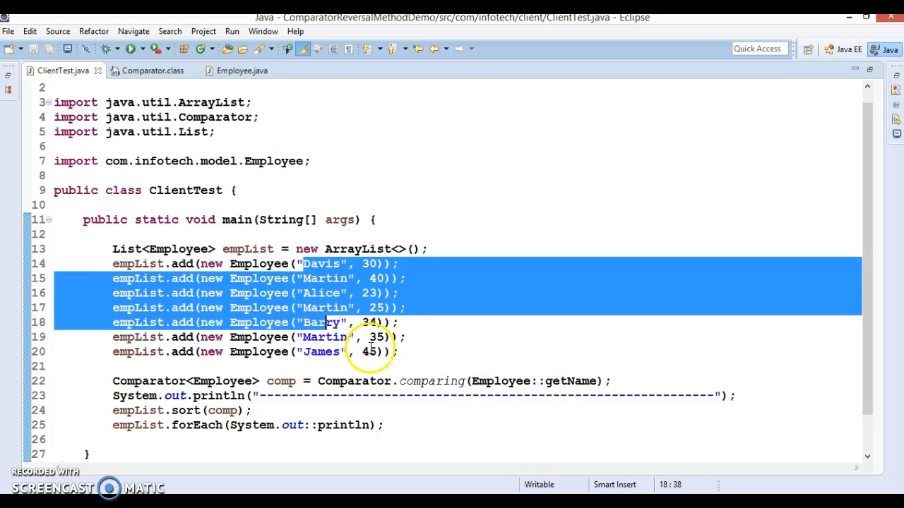
Run ClientTest as a Java Application and select the comp comparator name
right_click(370, 346)
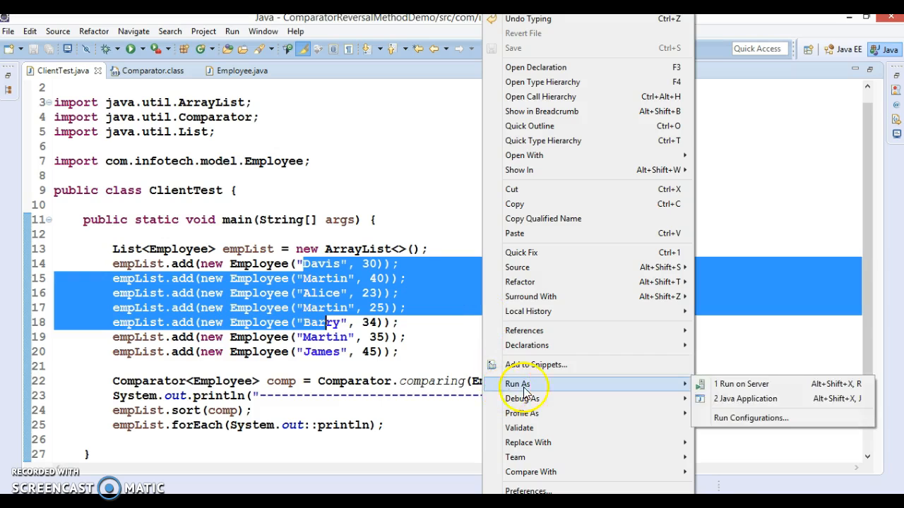
left_click(745, 399)
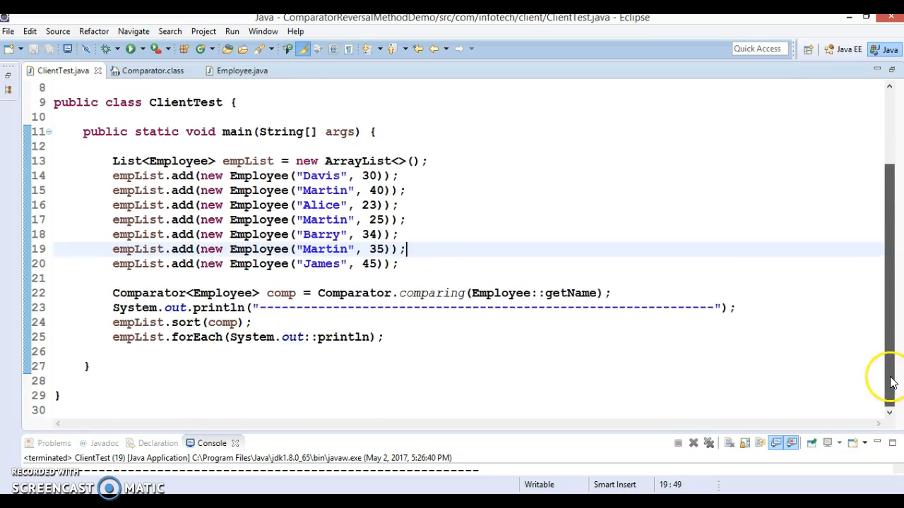
double_click(278, 293)
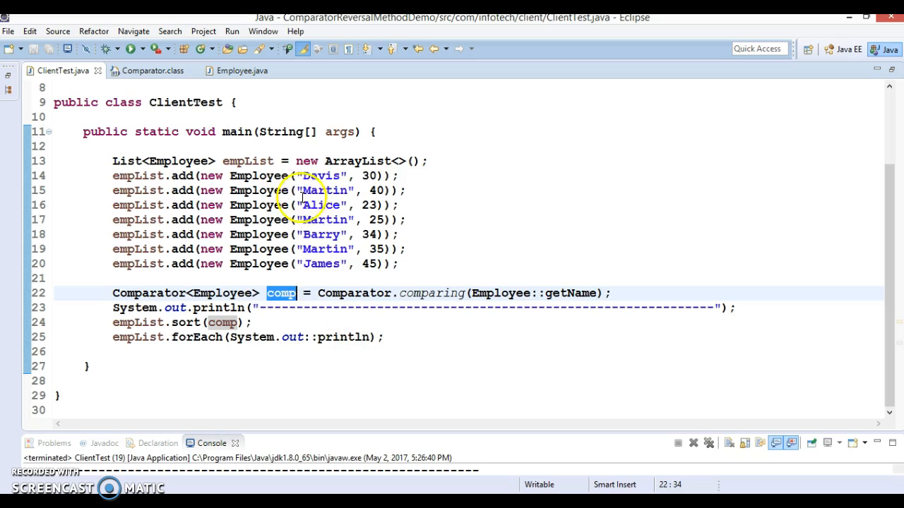
mouse_move(427, 330)
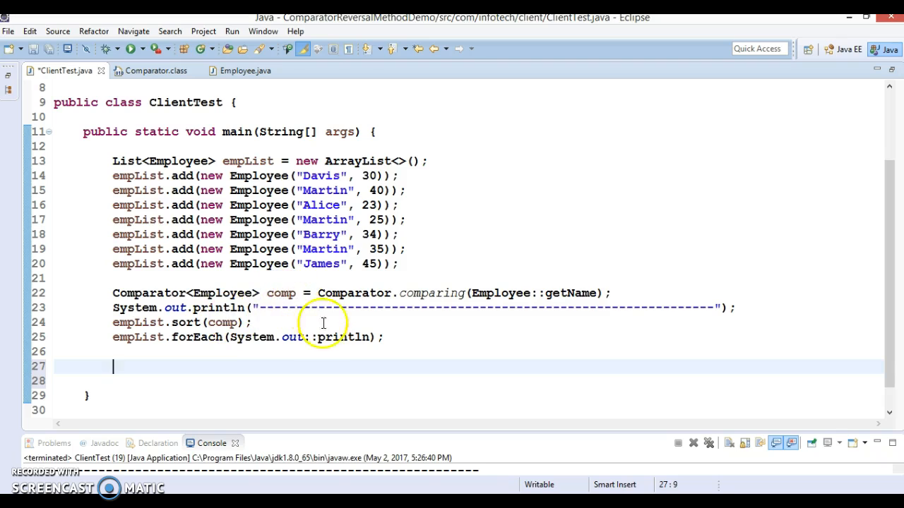
mouse_move(127, 328)
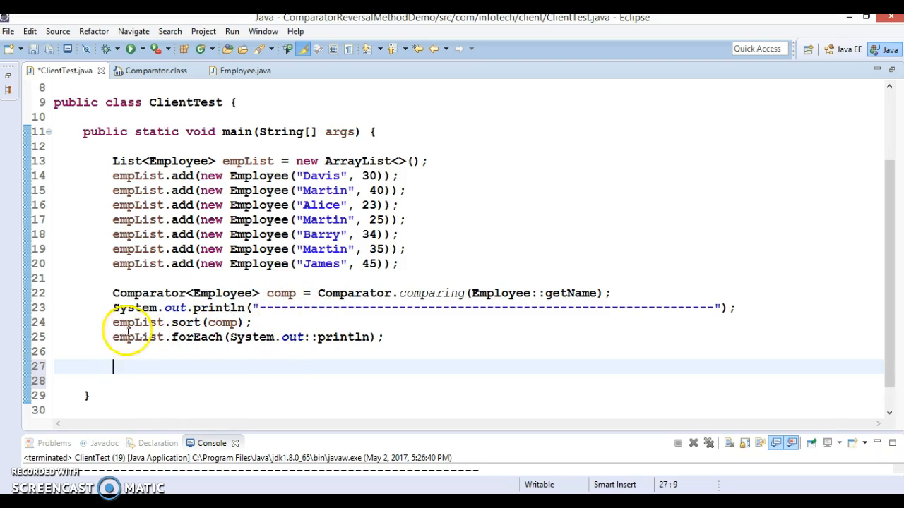
Duplicate the divider, sort and print lines, changing the copied sort argument to comp.reversed()
left_click_drag(113, 307, 371, 337)
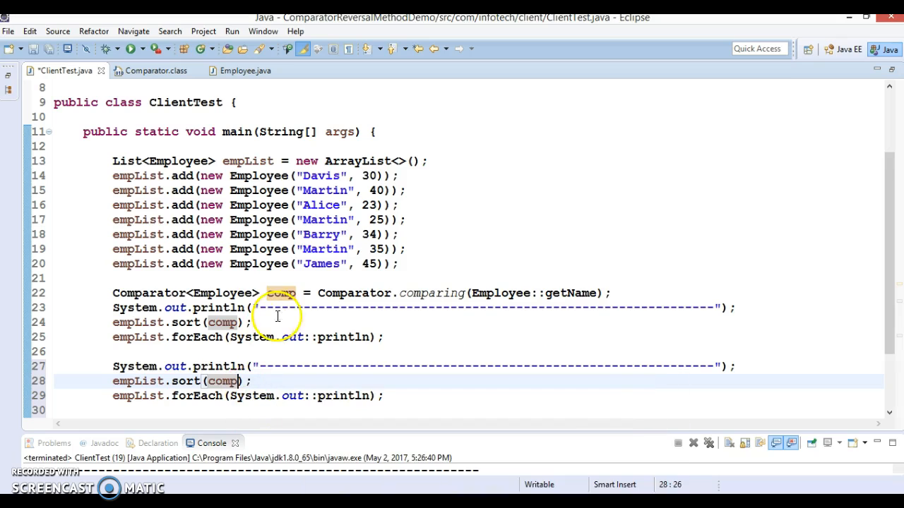
mouse_move(242, 389)
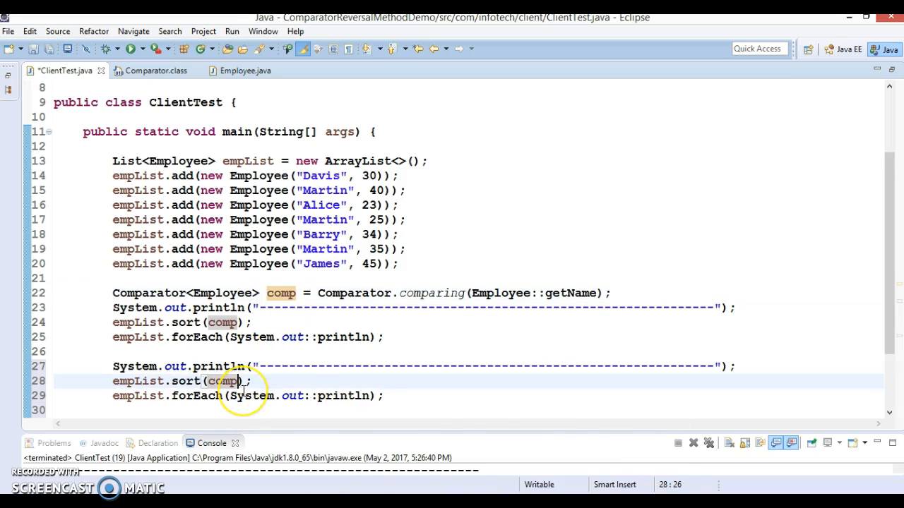
type(".")
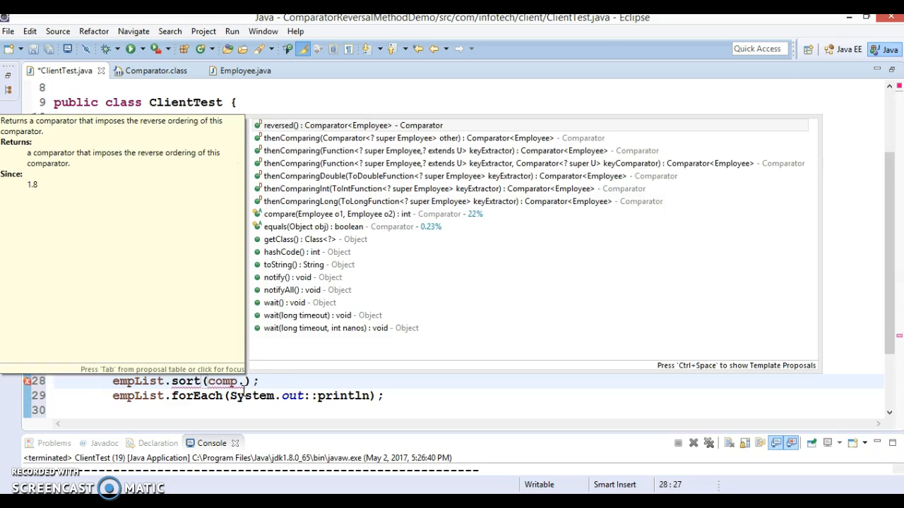
key("Escape")
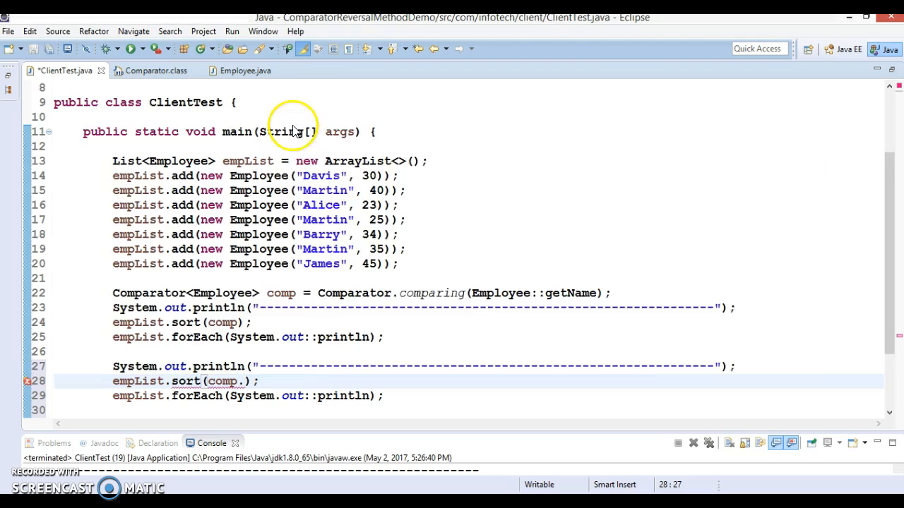
type("reversed()")
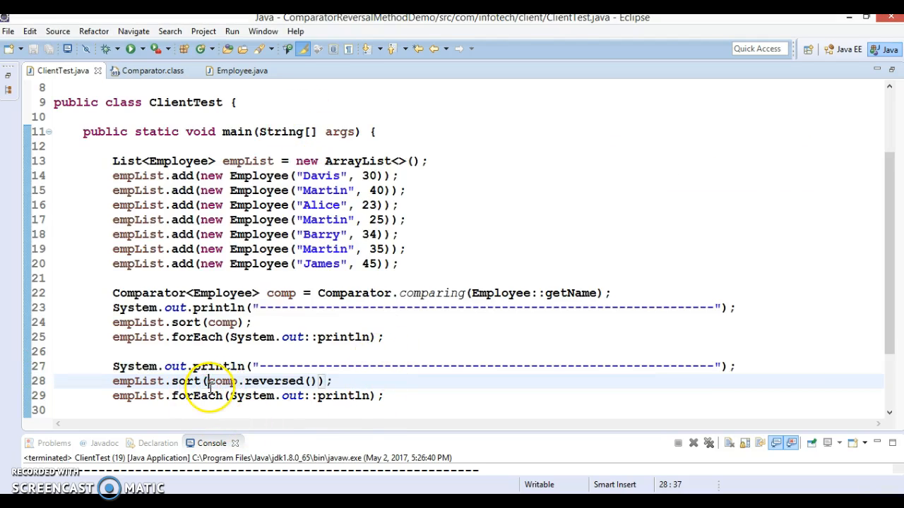
double_click(139, 381)
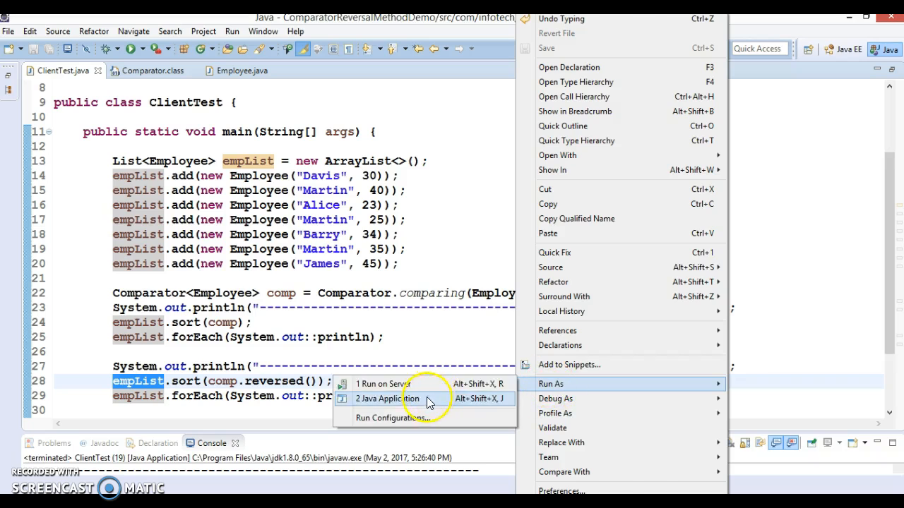
Rerun ClientTest and enlarge the console to check ascending, then descending, name order
left_click(386, 398)
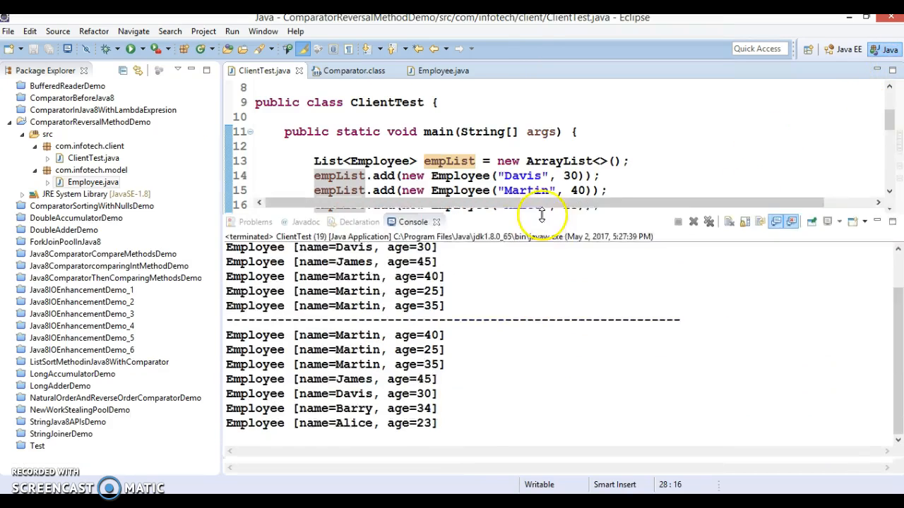
left_click_drag(542, 215, 542, 127)
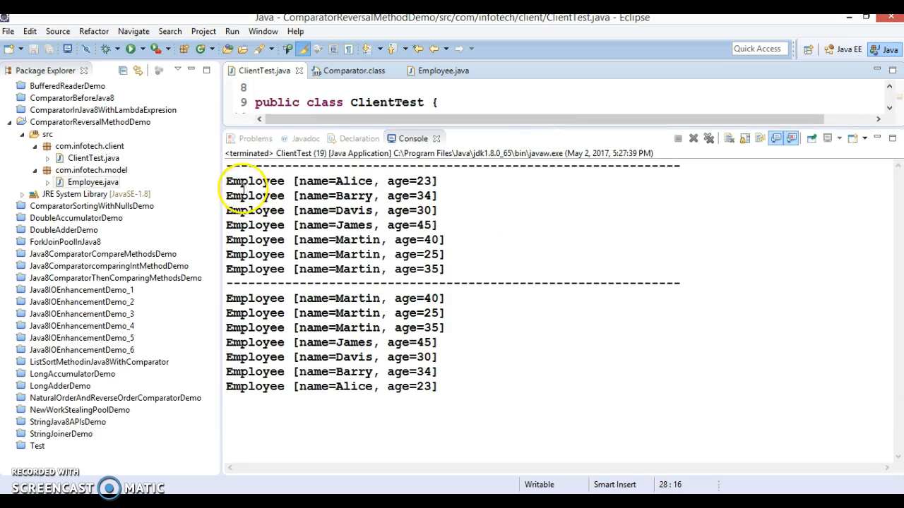
left_click_drag(226, 181, 455, 269)
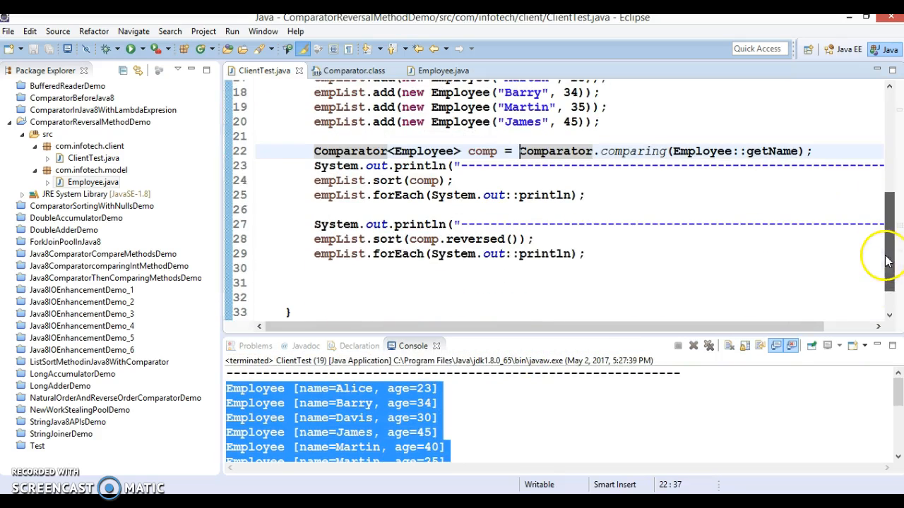
double_click(459, 239)
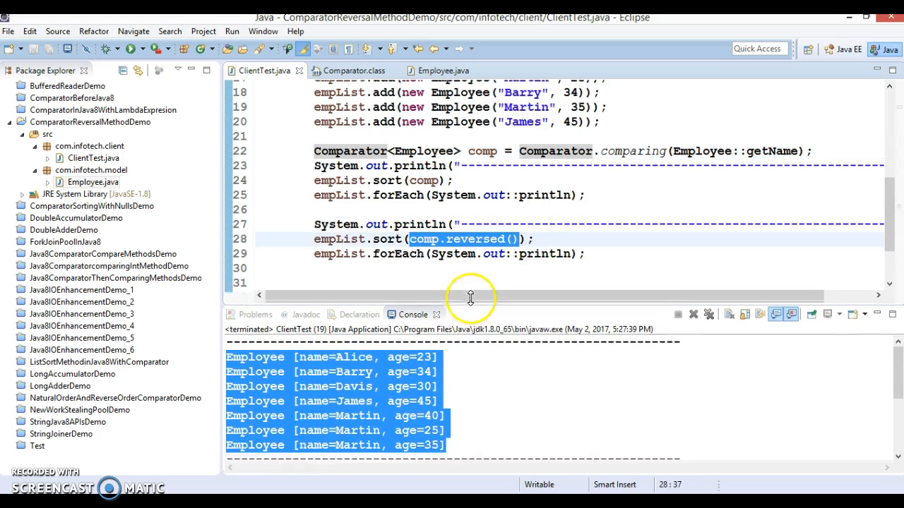
left_click_drag(476, 298, 476, 288)
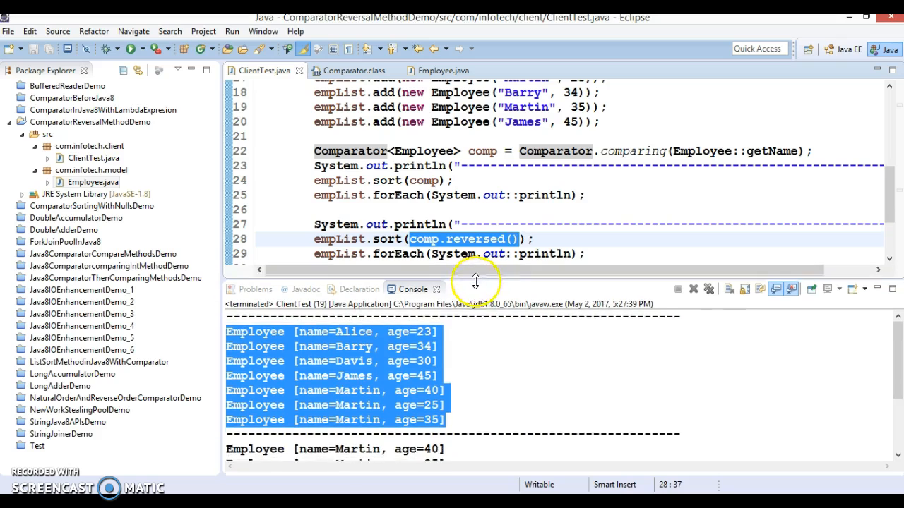
scroll("down", 3)
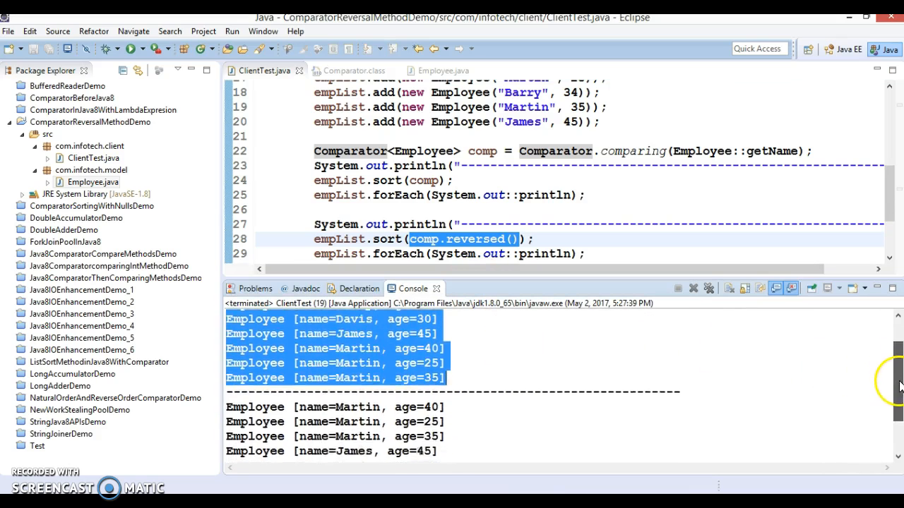
scroll("down", 3)
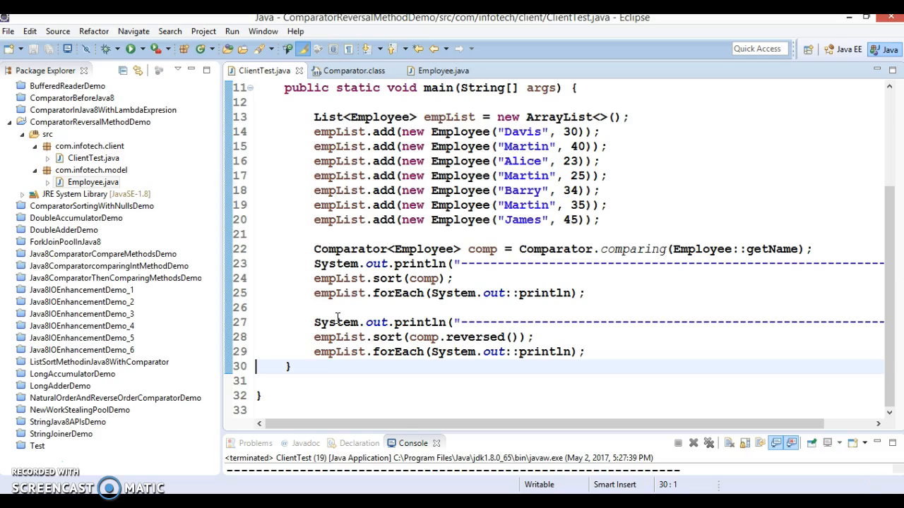
mouse_move(457, 243)
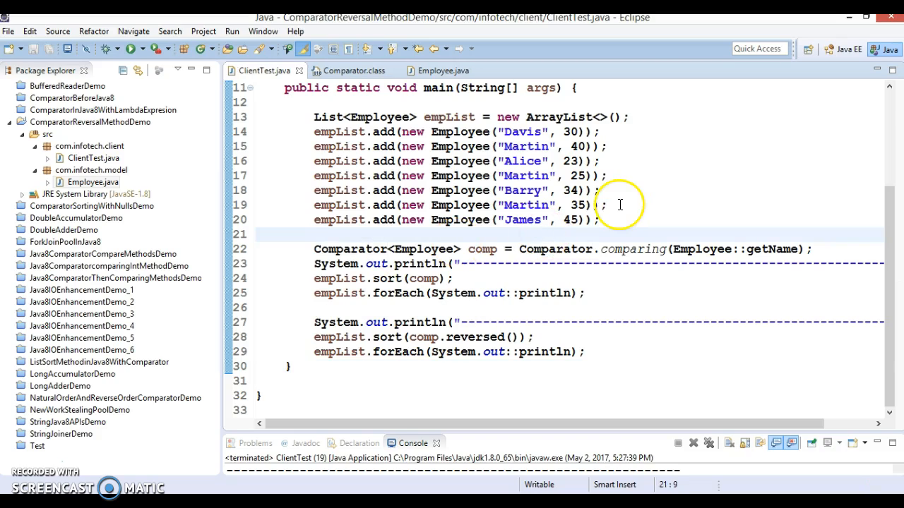
left_click(349, 70)
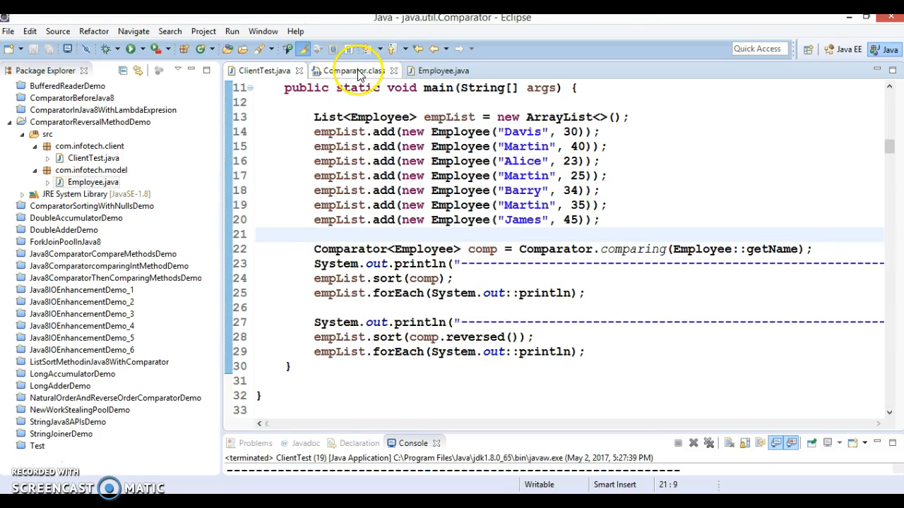
View the Comparator.class interface source, then return to ClientTest.java
left_click(353, 70)
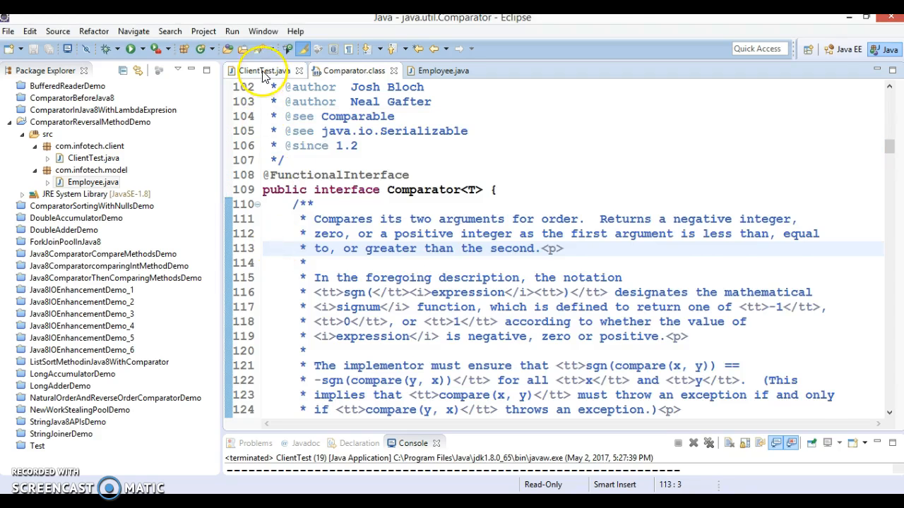
left_click(262, 69)
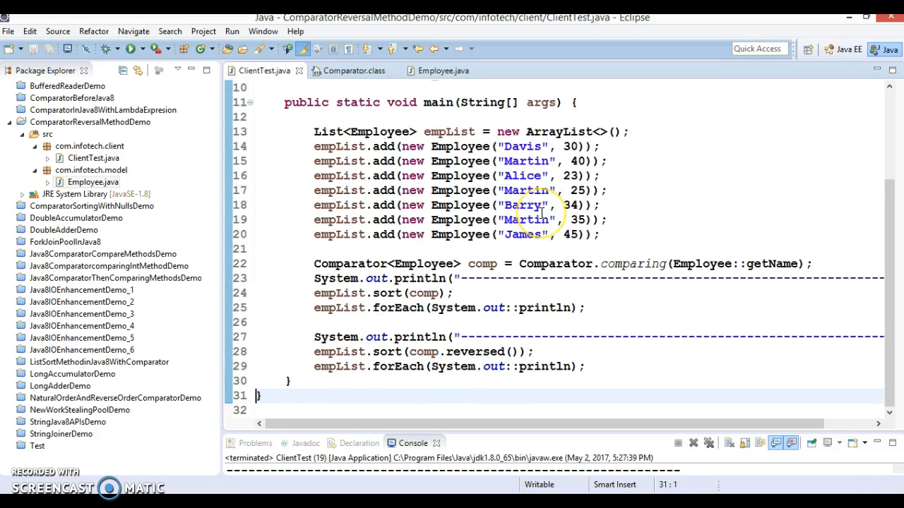
mouse_move(671, 232)
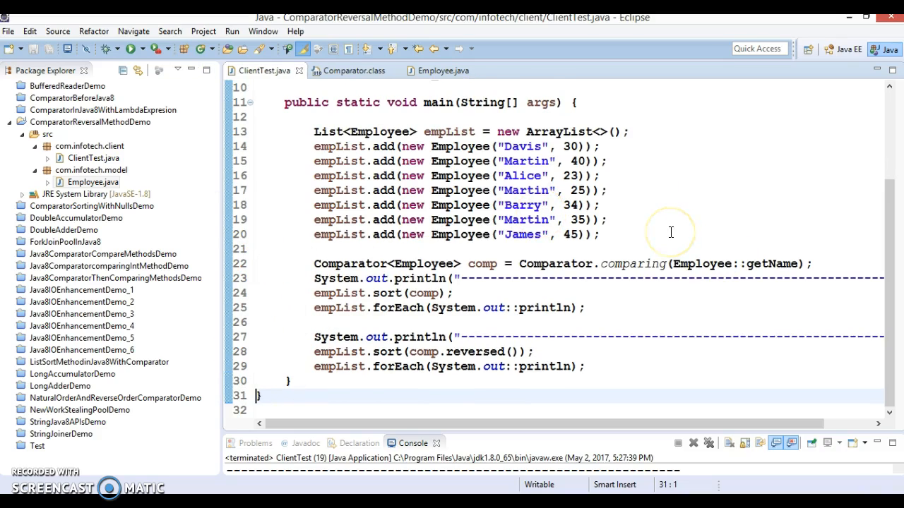
mouse_move(595, 431)
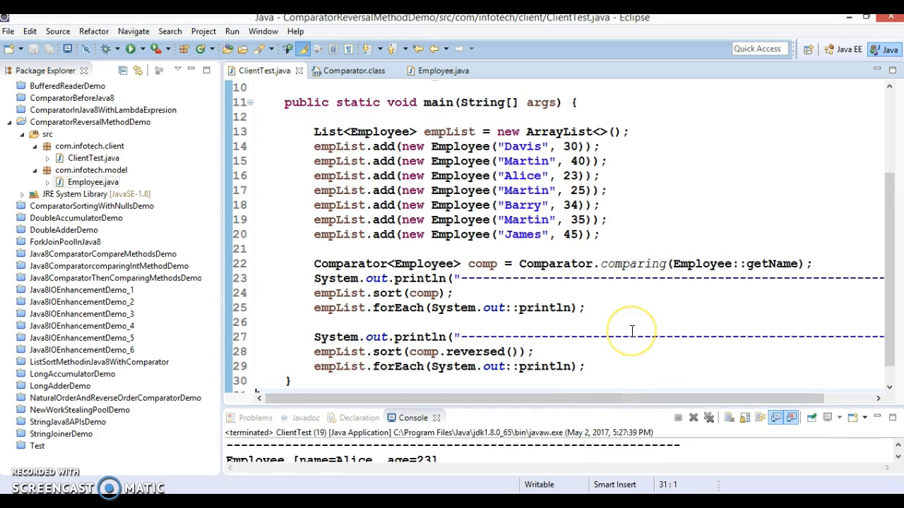
mouse_move(632, 330)
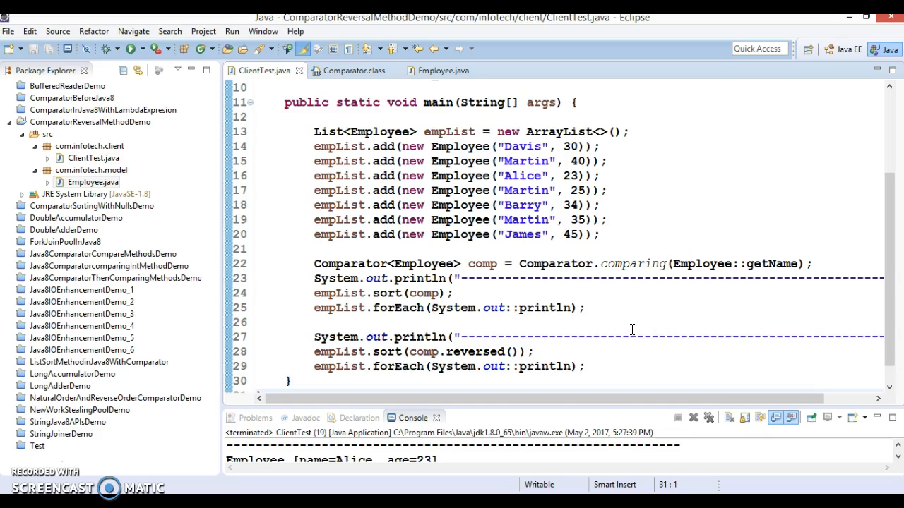